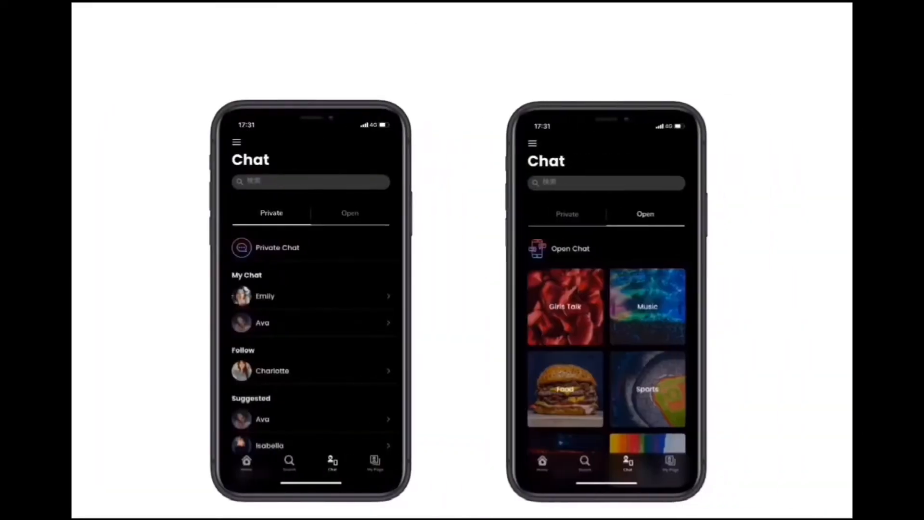
Open the Insta & Messenger template in the Glide editor, previewing its Home screen
click(290, 463)
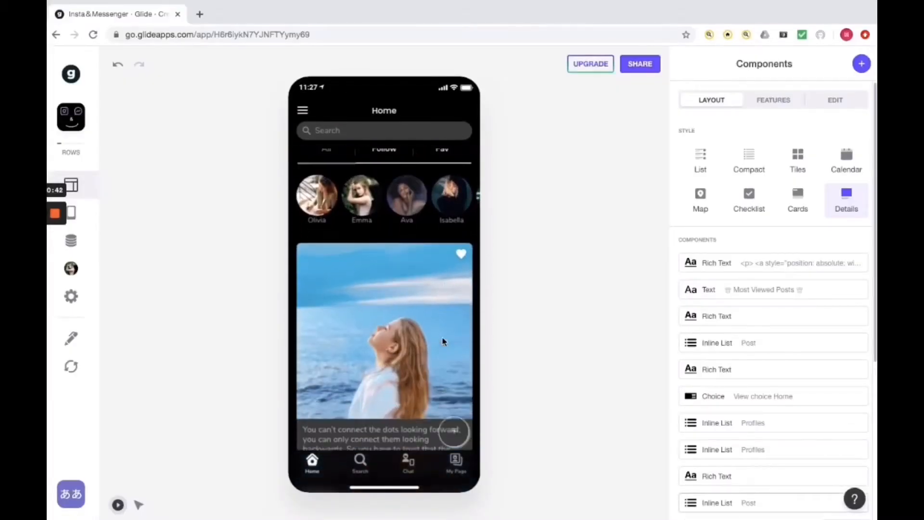
Scroll the Home feed's stories and posts, then open Abigail's Post detail screen
scroll(down, 3)
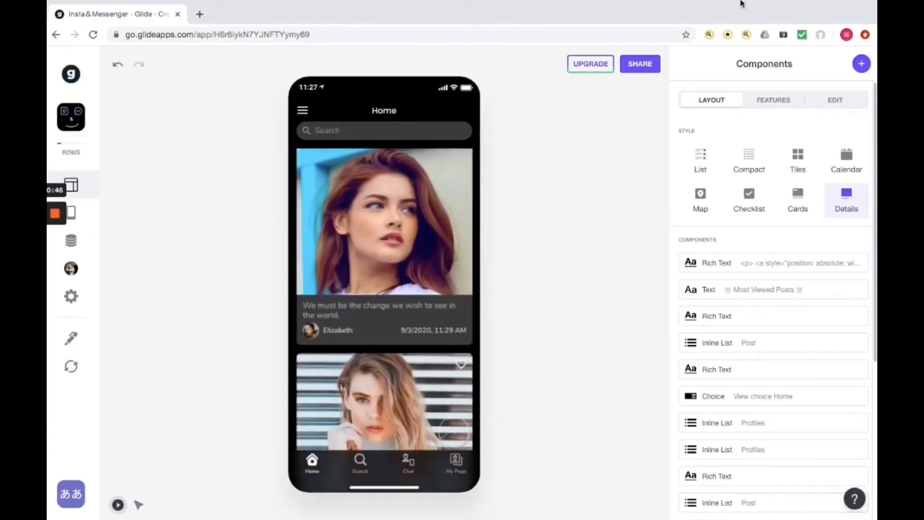
scroll(down, 3)
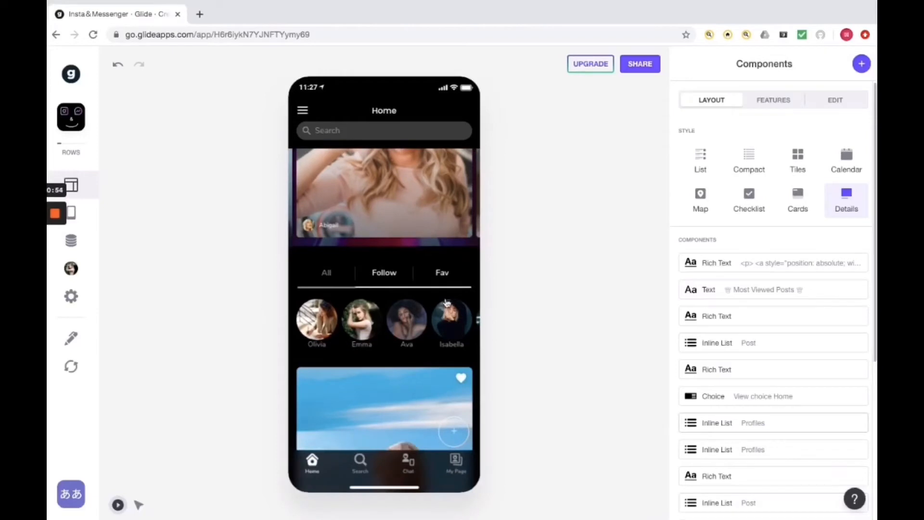
mouse_move(458, 284)
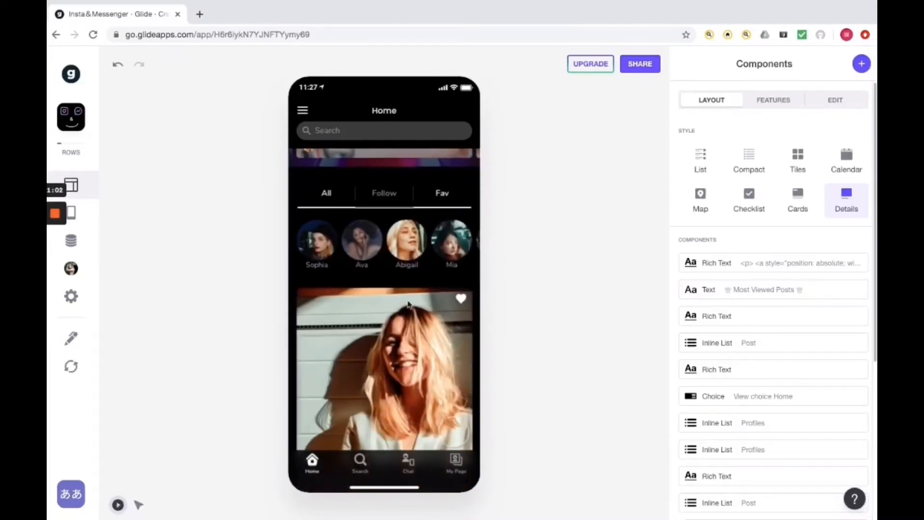
scroll(down, 3)
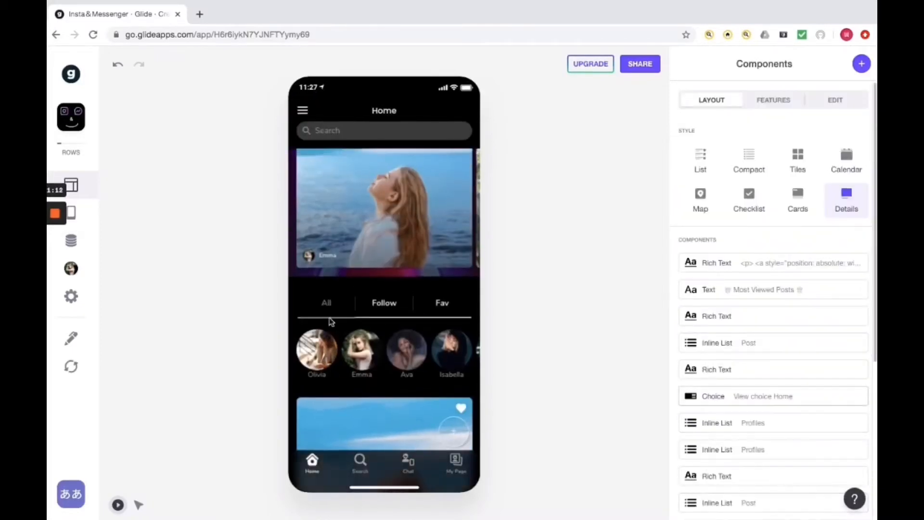
scroll(down, 3)
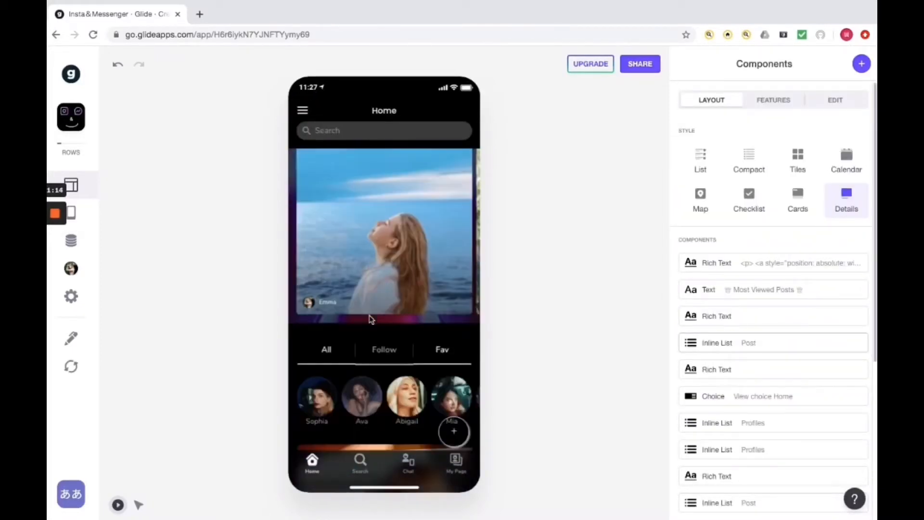
scroll(down, 3)
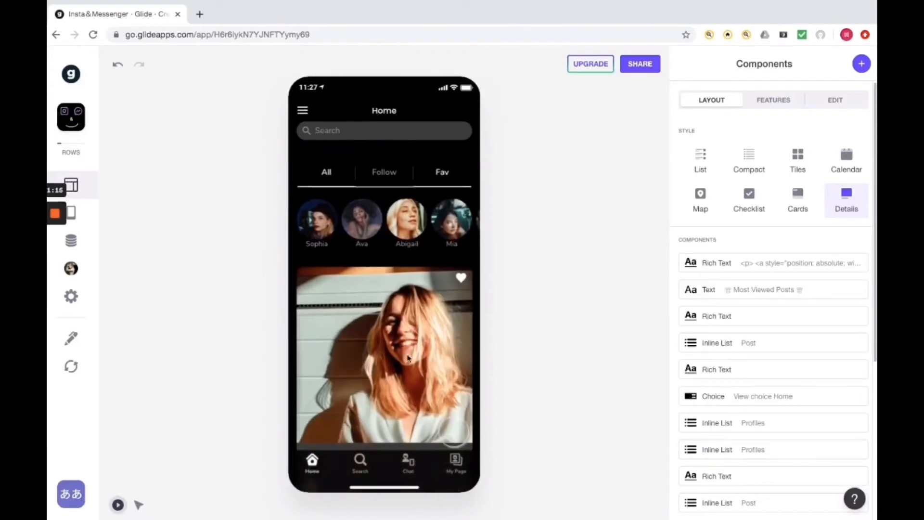
scroll(down, 3)
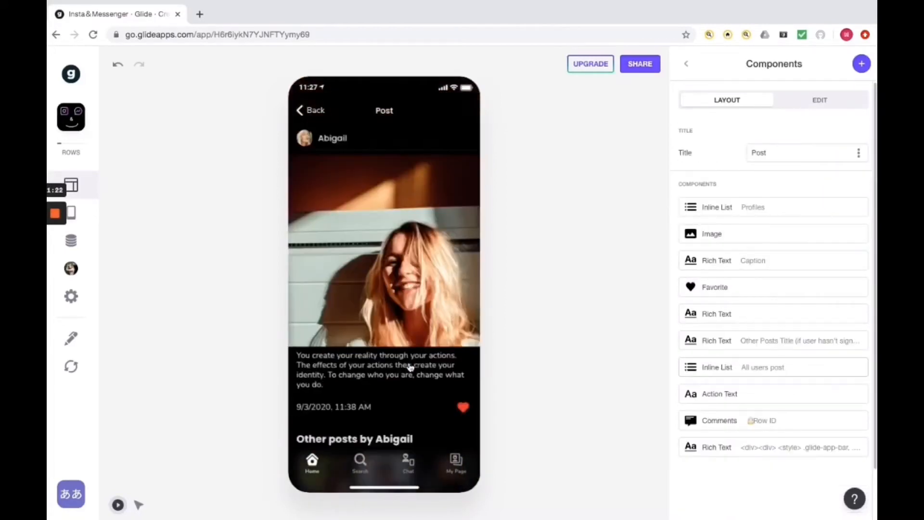
scroll(down, 3)
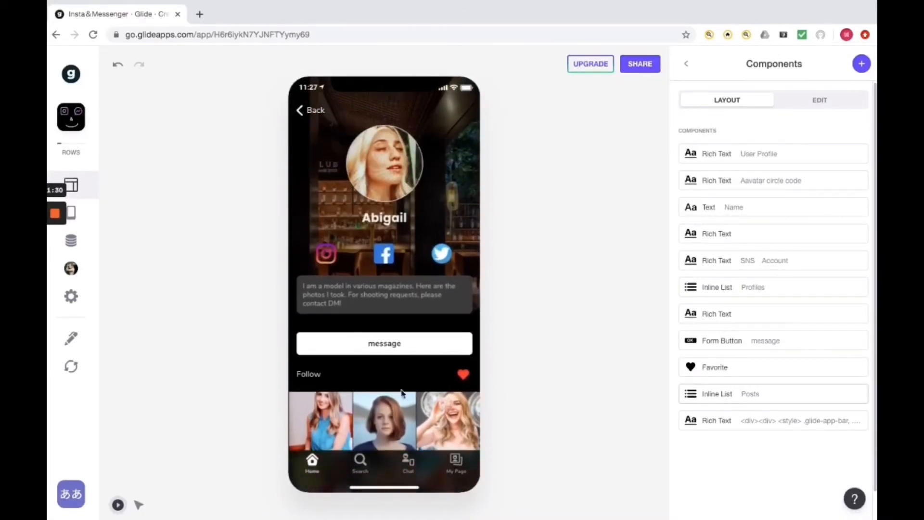
click(383, 343)
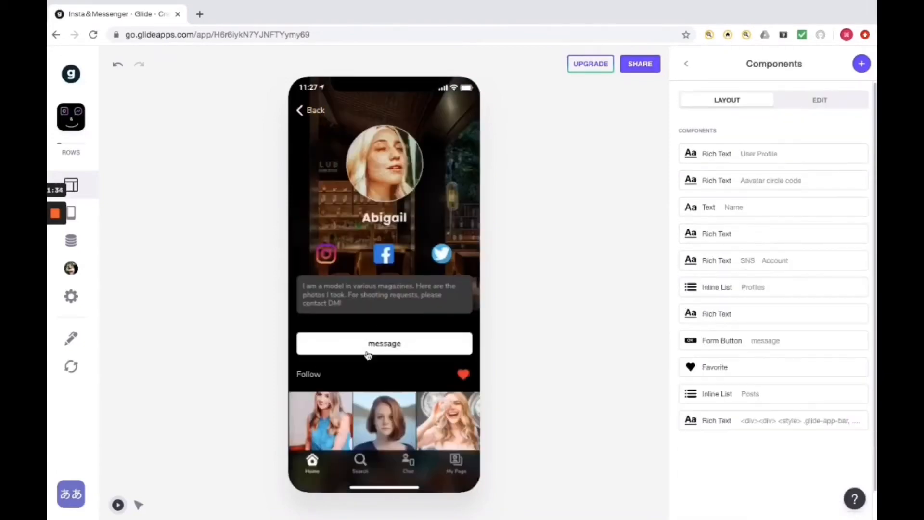
click(407, 463)
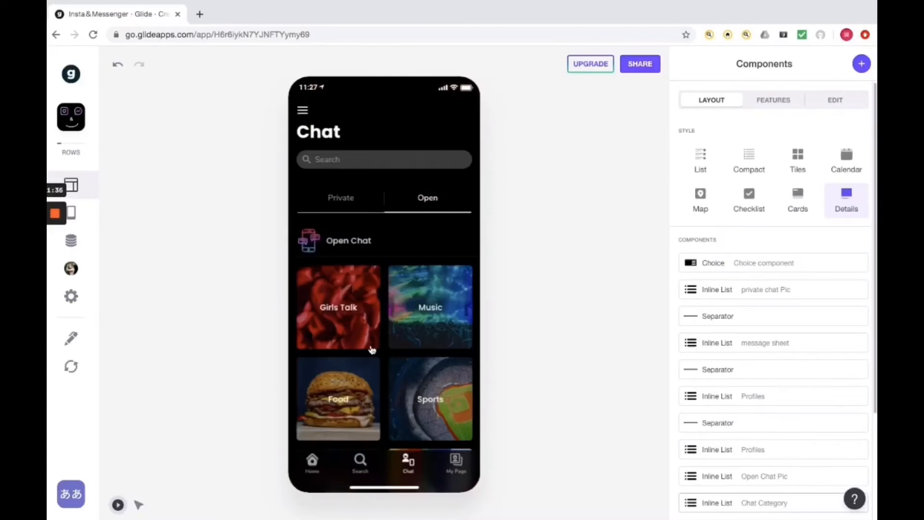
Toggle Private and Open chats, scroll Private contacts to Suggested, then return to Open
click(341, 197)
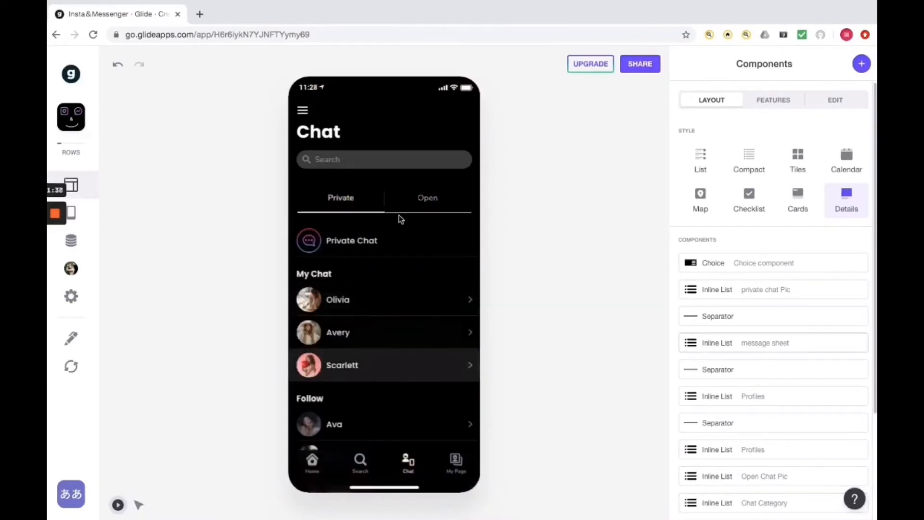
click(427, 197)
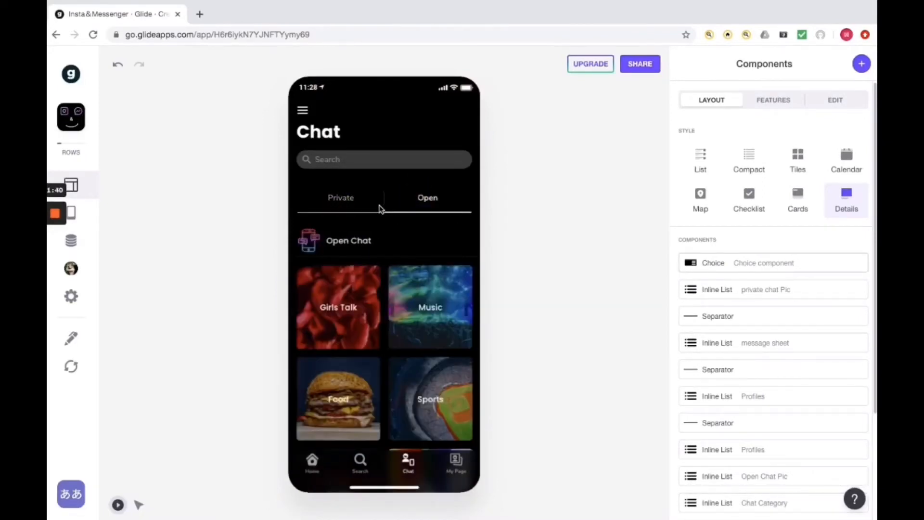
click(341, 198)
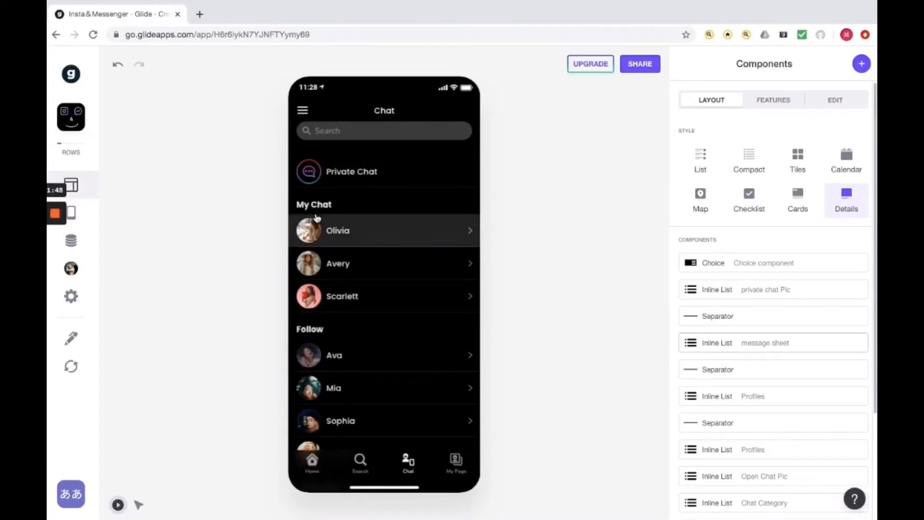
mouse_move(333, 277)
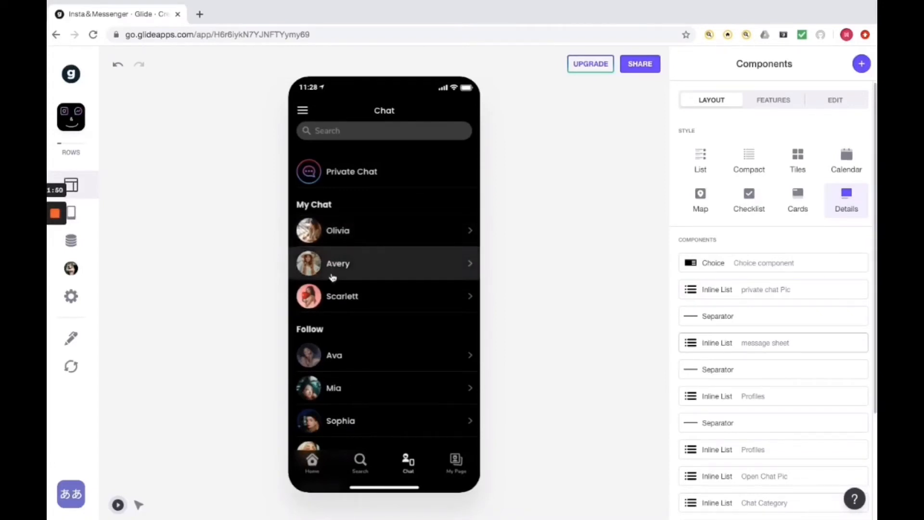
scroll(down, 3)
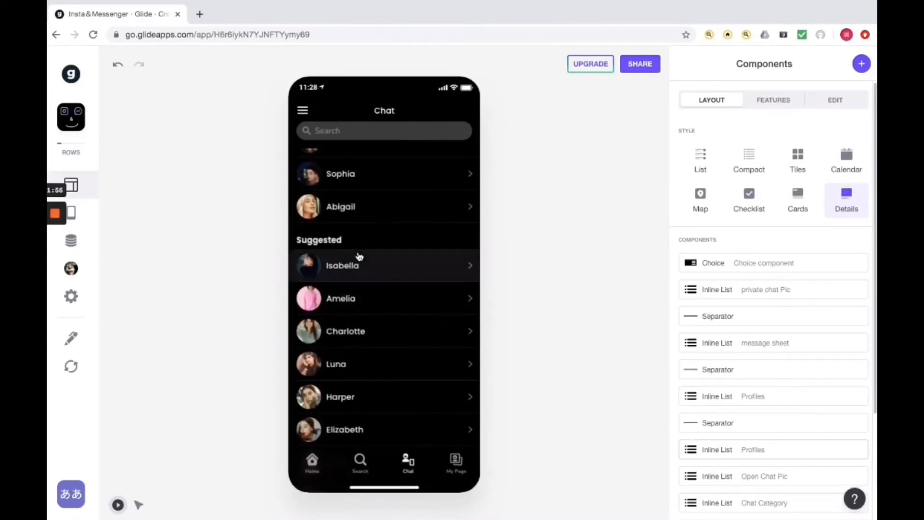
scroll(down, 3)
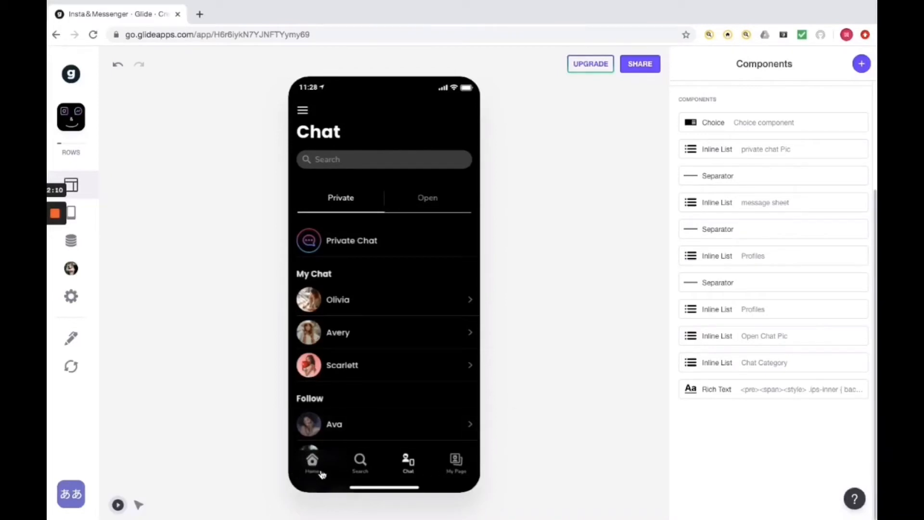
mouse_move(425, 202)
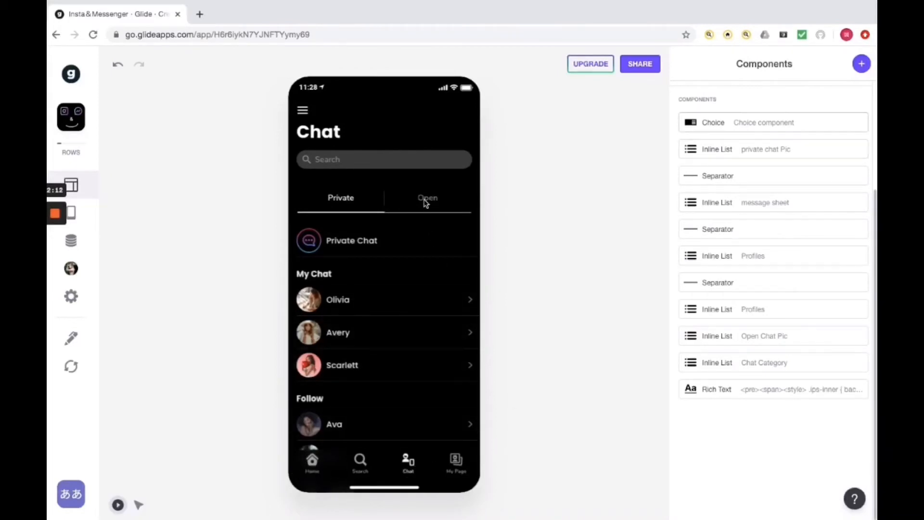
click(427, 197)
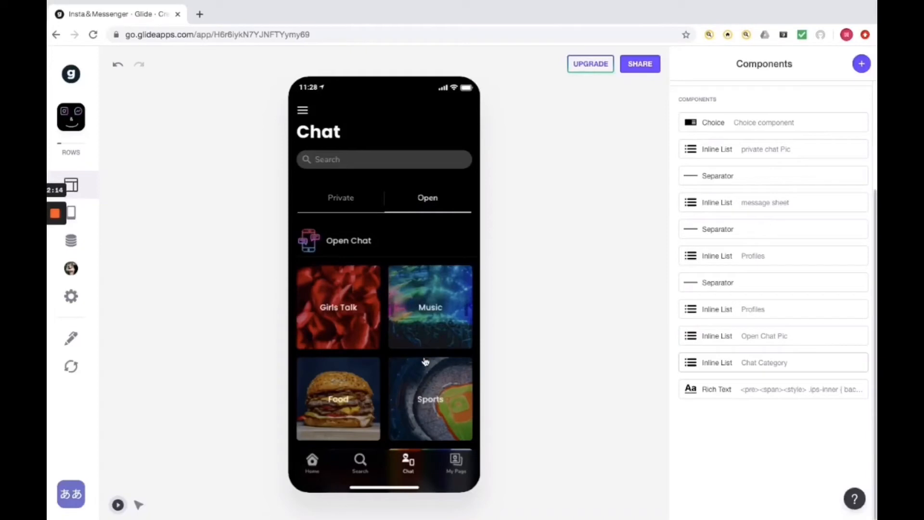
Scroll the Open chat categories and open the Girls Talk group list
scroll(down, 3)
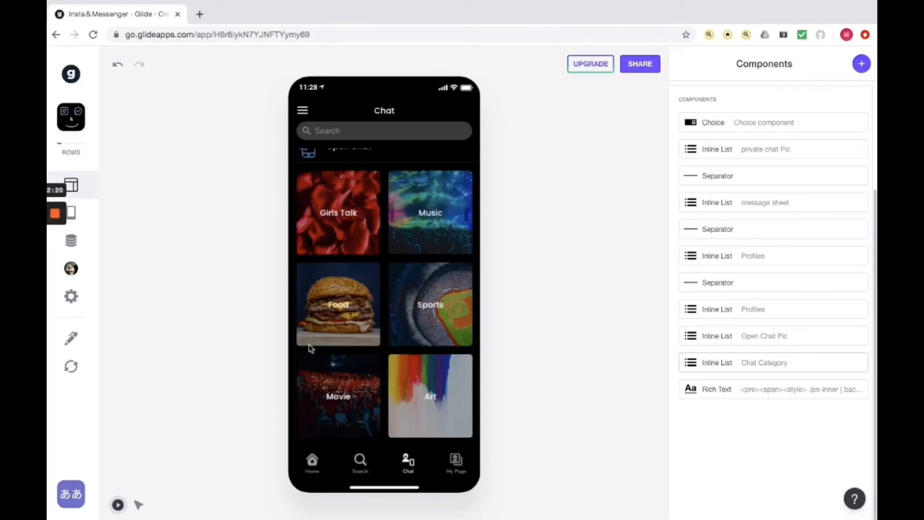
mouse_move(394, 293)
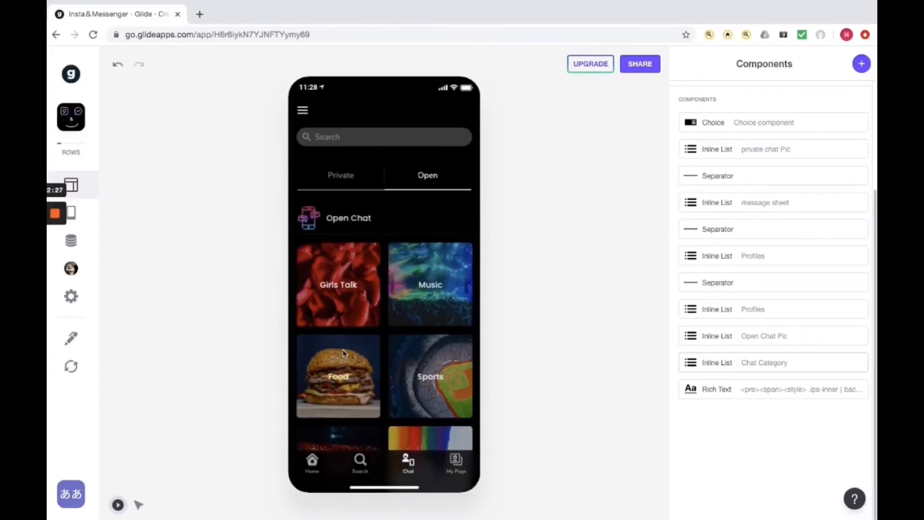
click(338, 284)
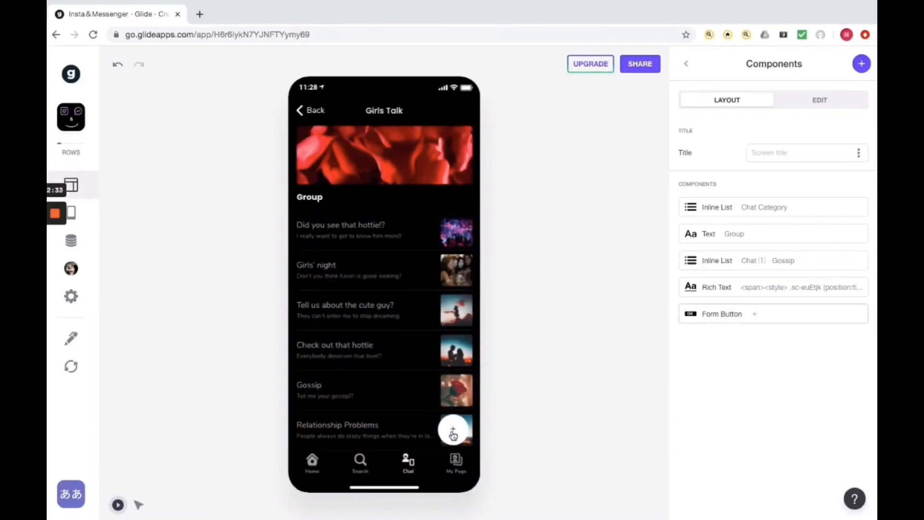
Open the 'Did you see that hottie!?' group, then go to Search's User tab
click(454, 429)
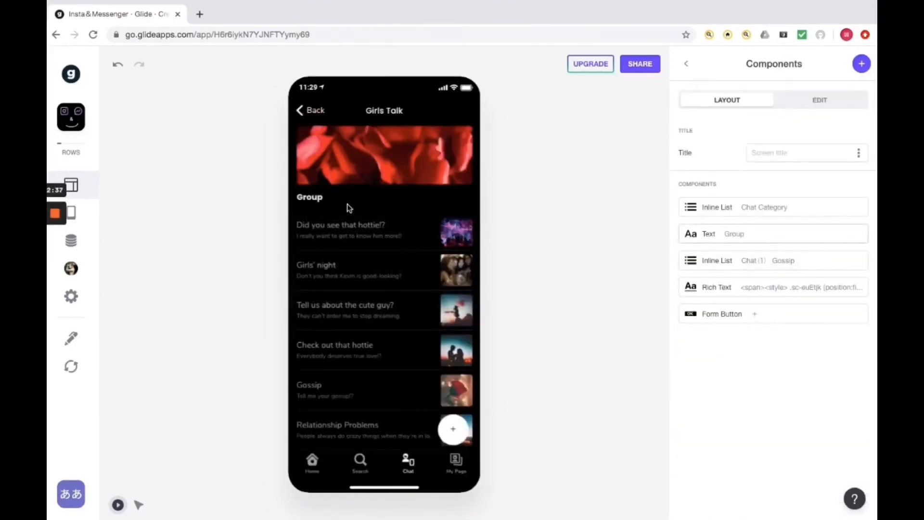
click(340, 230)
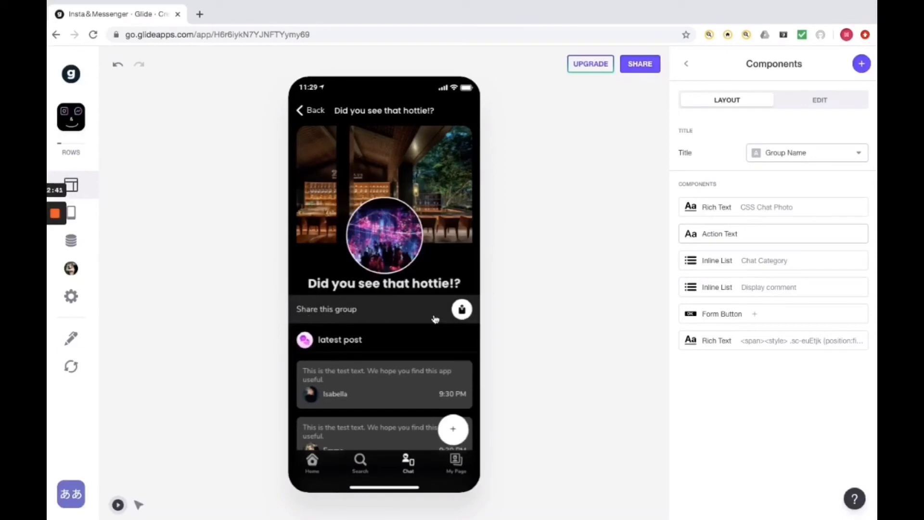
click(307, 111)
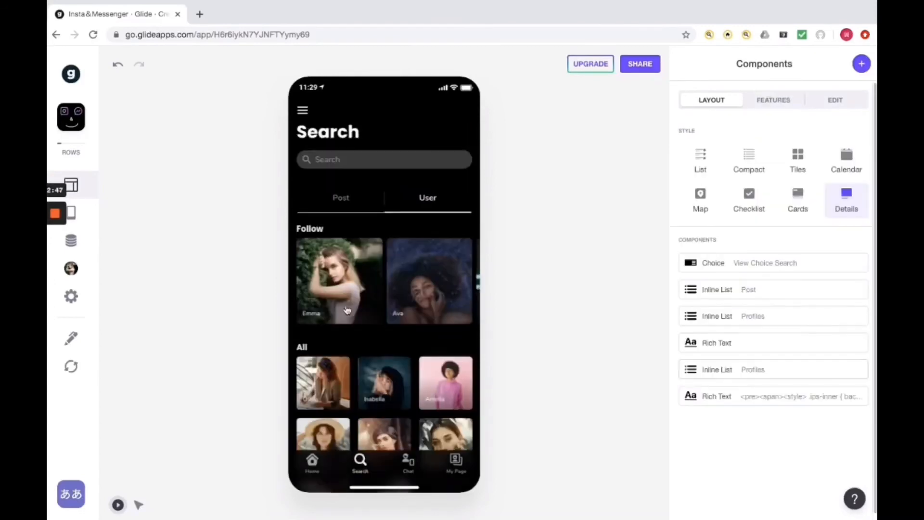
click(341, 197)
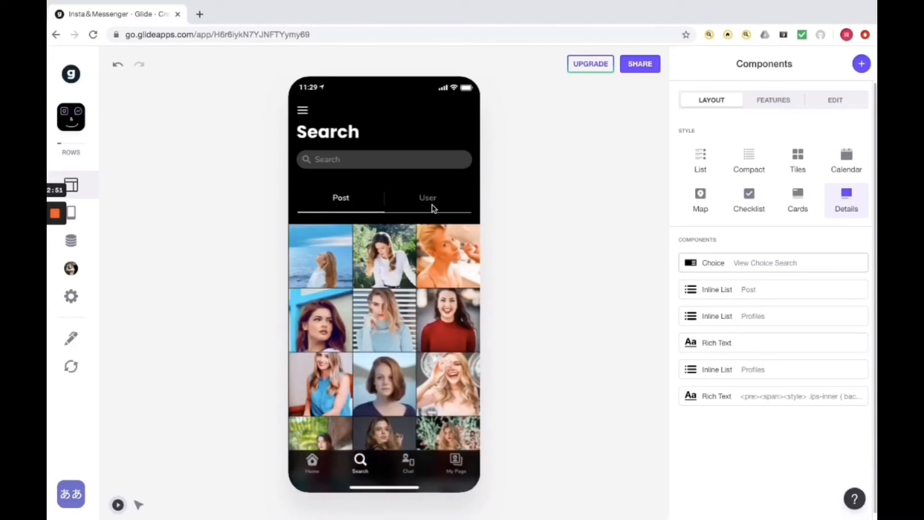
click(427, 197)
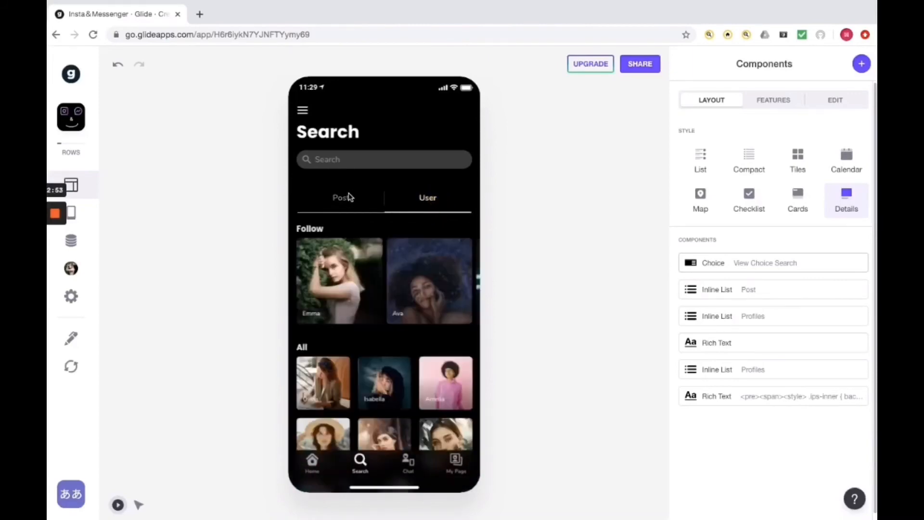
click(341, 198)
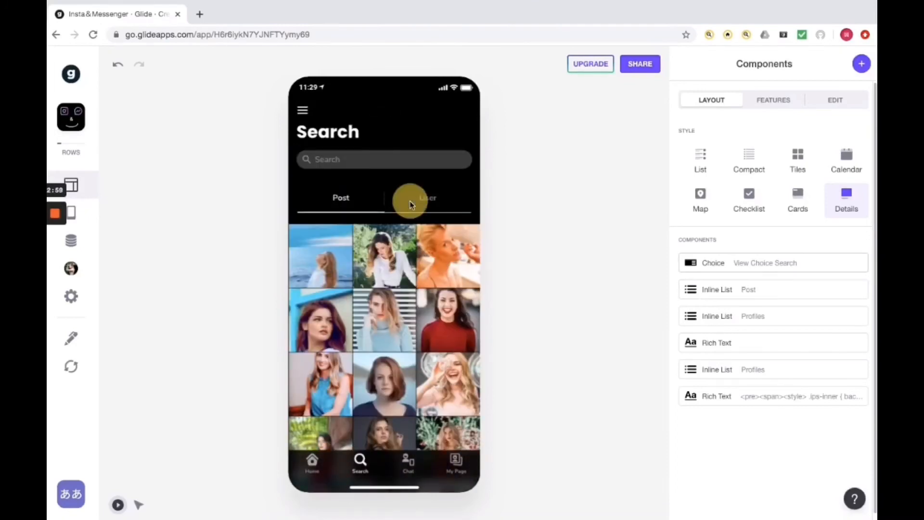
click(428, 198)
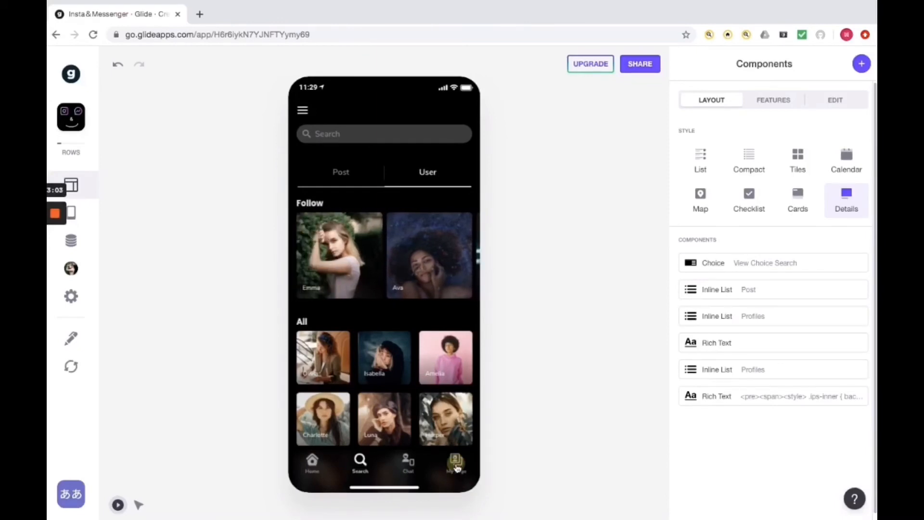
click(456, 463)
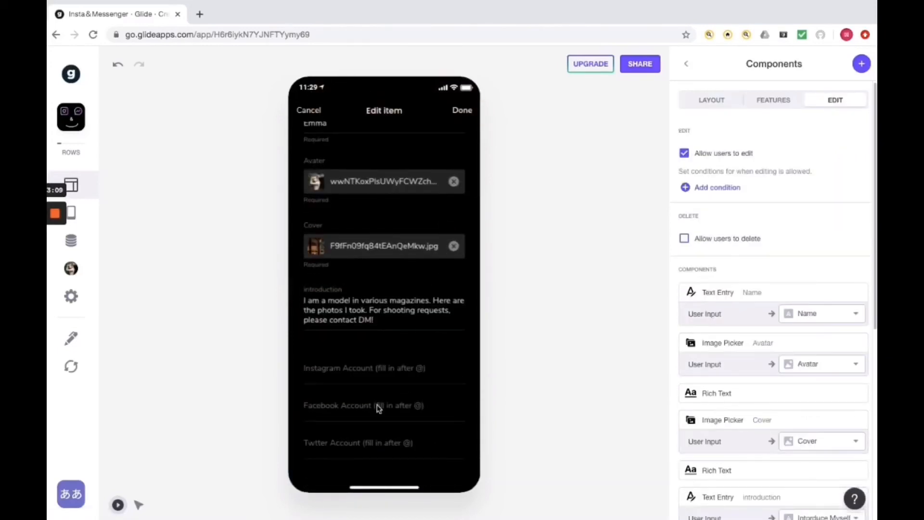
click(383, 405)
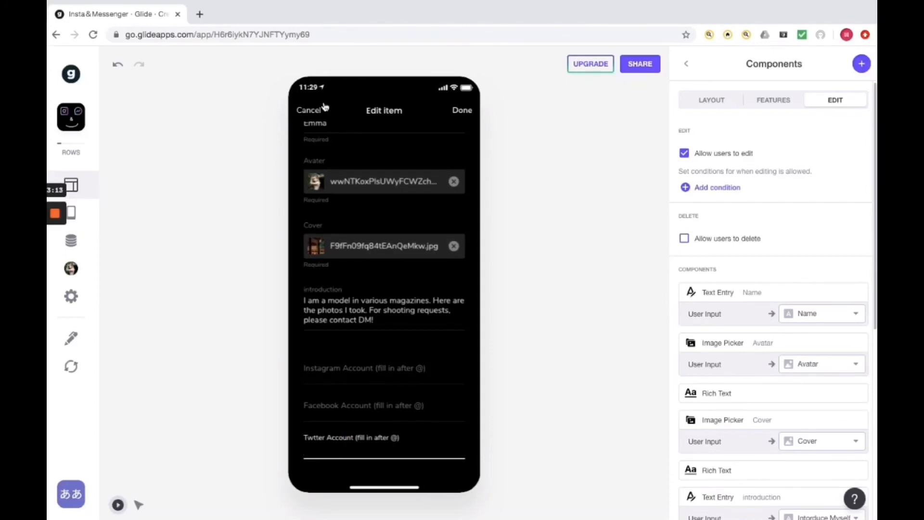
click(462, 110)
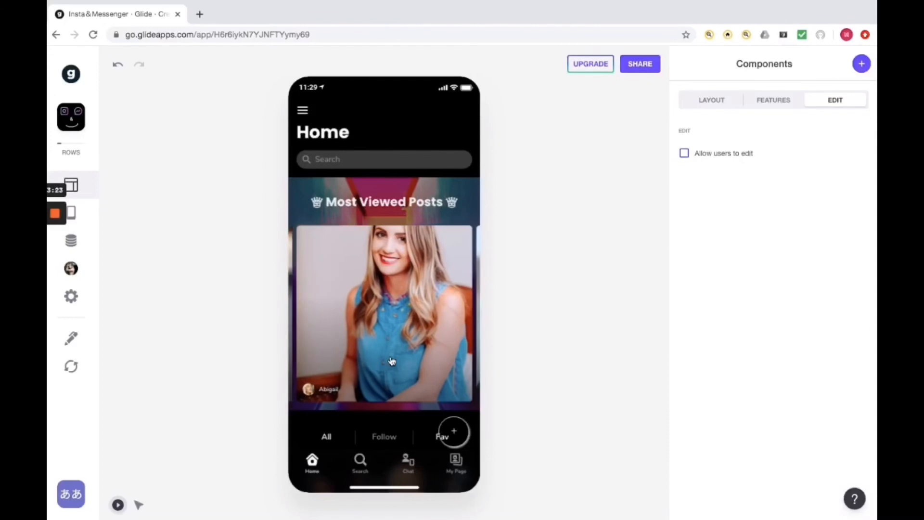
Scroll Home, view Search's Post grid and the Chat tab, ending on Emma's My Page
scroll(down, 3)
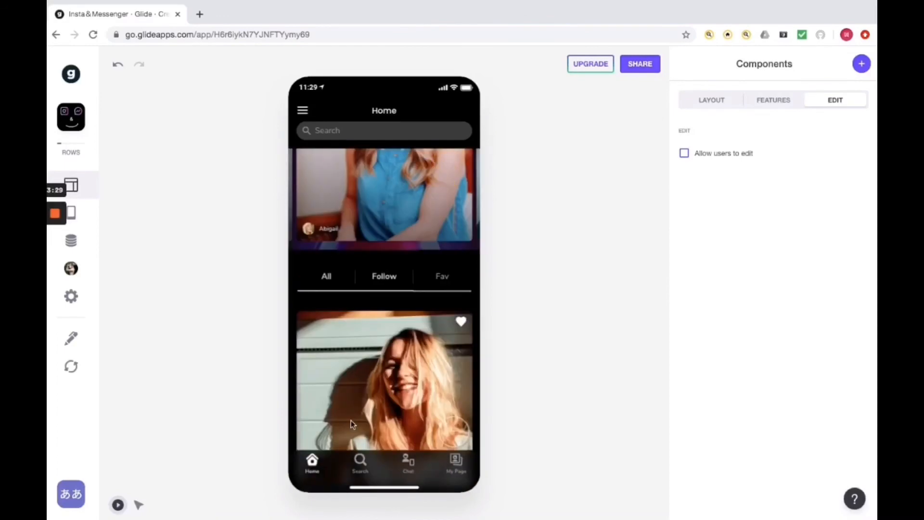
click(359, 462)
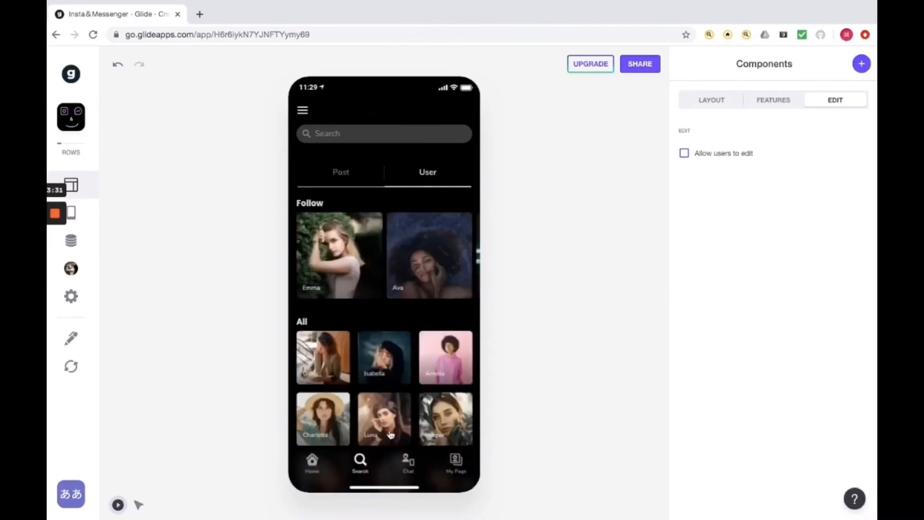
click(341, 173)
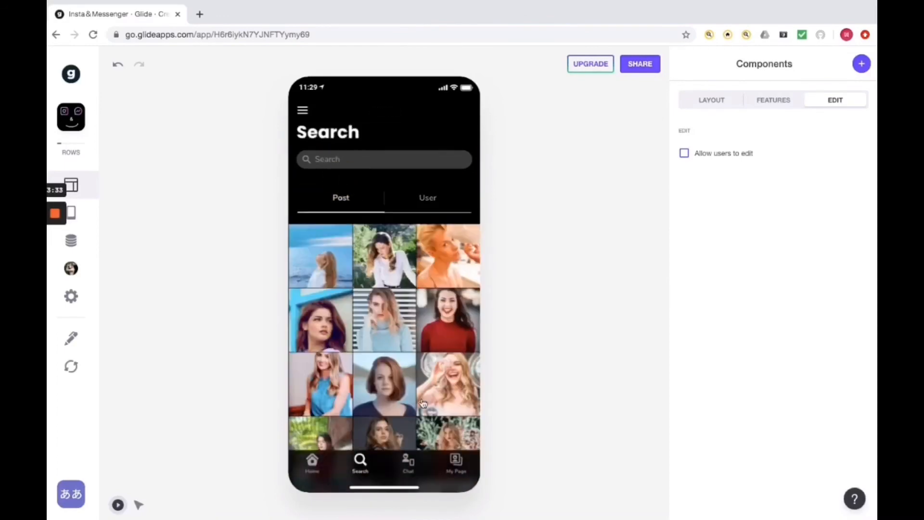
click(408, 463)
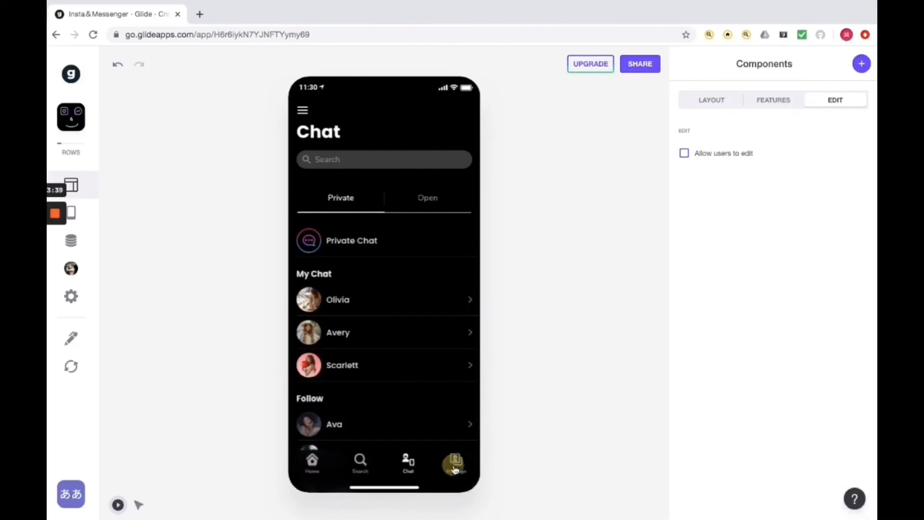
click(455, 462)
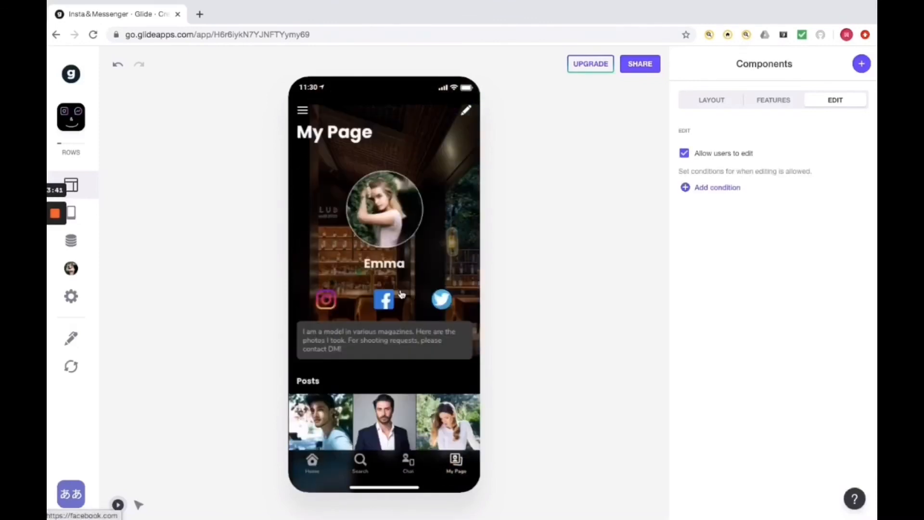